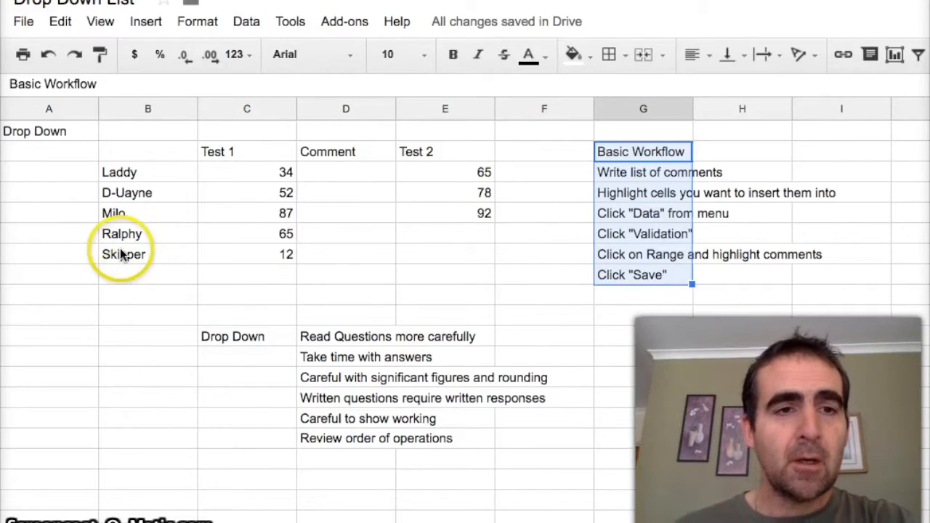
mouse_move(610, 201)
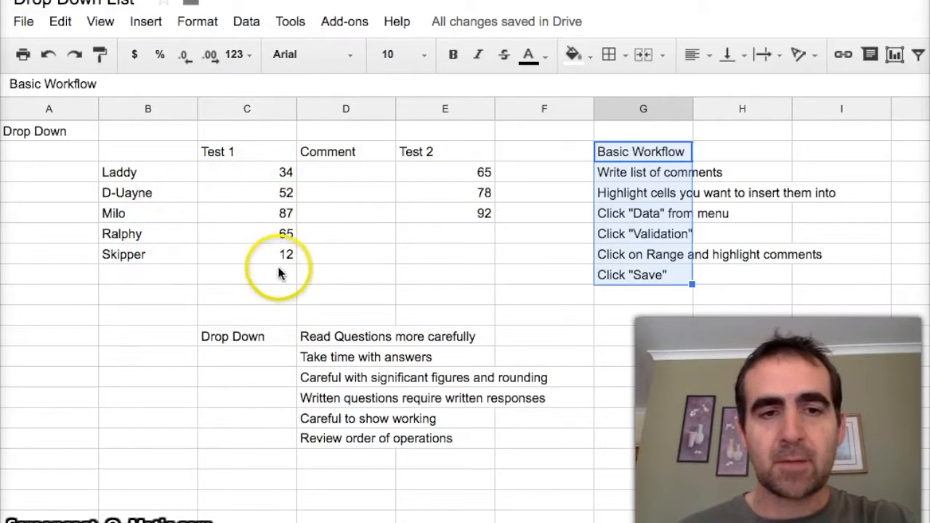
mouse_move(360, 279)
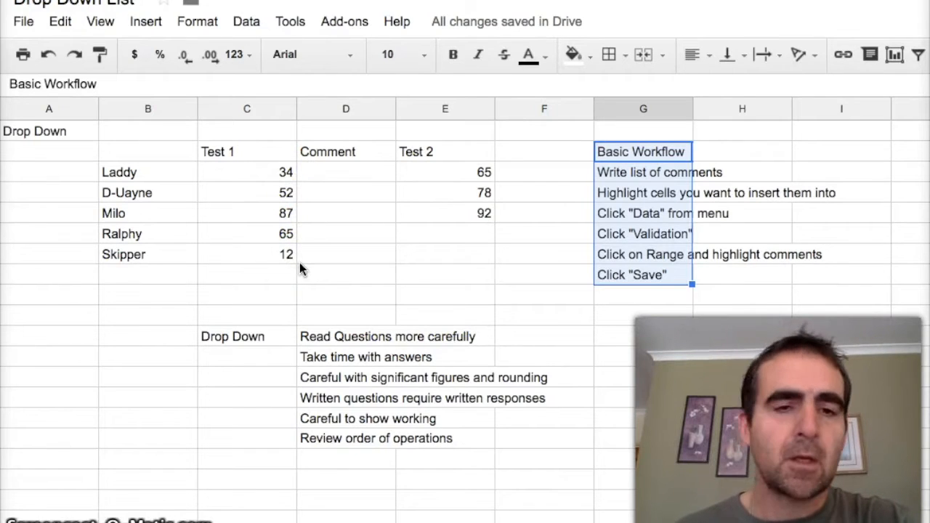
mouse_move(343, 334)
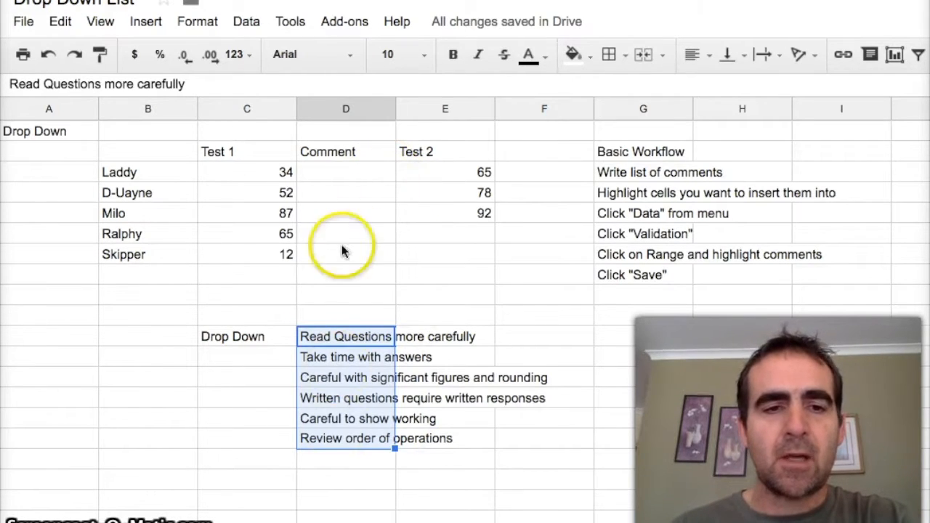
mouse_move(325, 451)
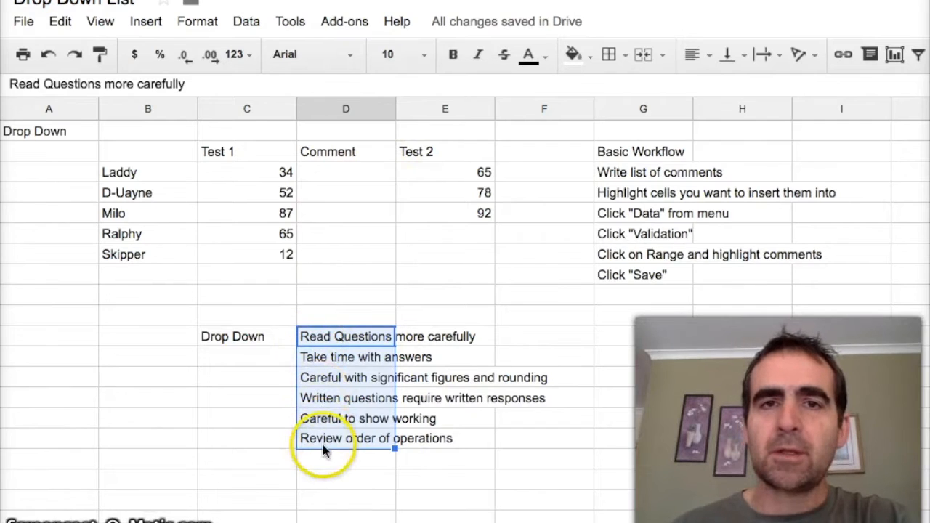
mouse_move(383, 175)
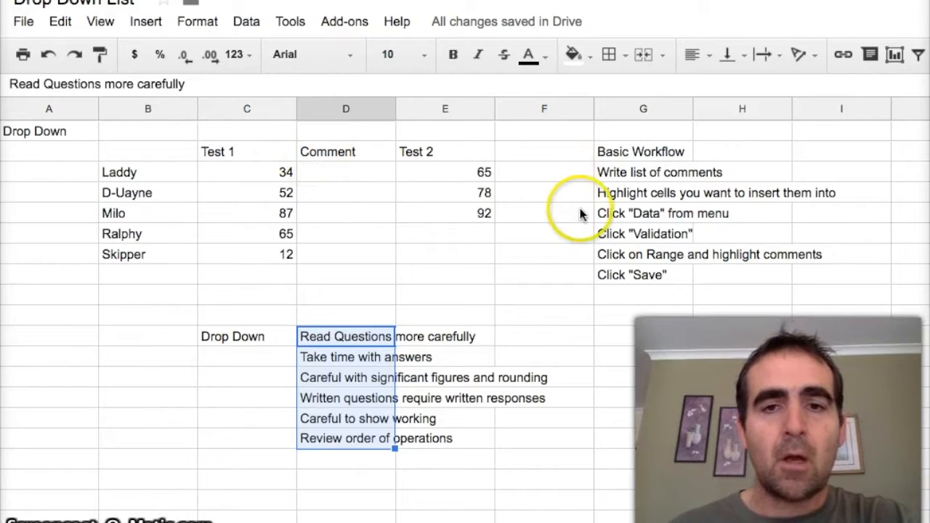
Step: Select the five Test 1 comment cells D3:D7 and go to the Data menu
left_click(642, 151)
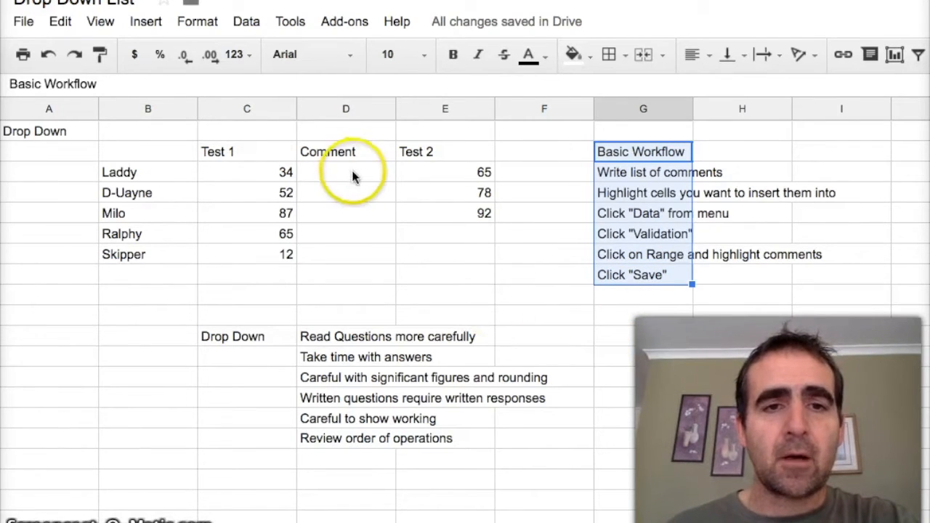
left_click_drag(346, 172, 346, 254)
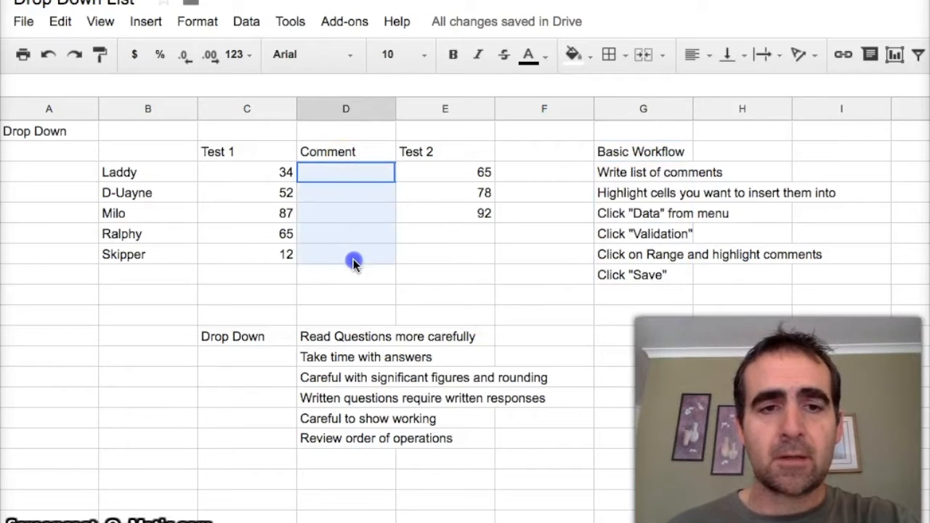
left_click_drag(345, 171, 346, 254)
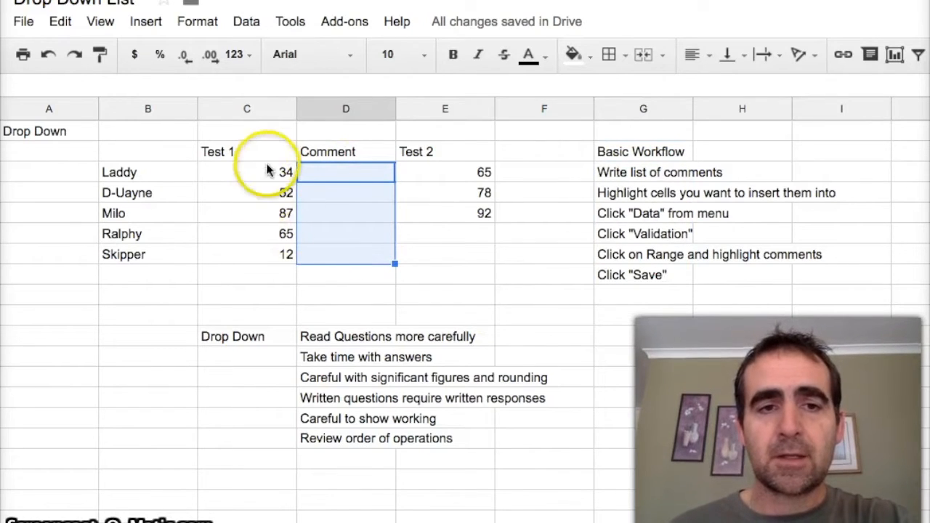
mouse_move(287, 276)
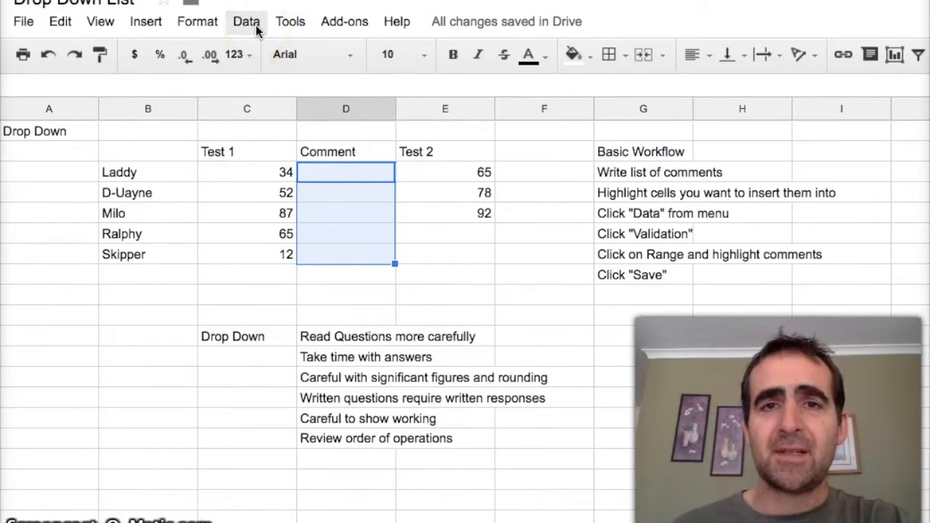
left_click(245, 22)
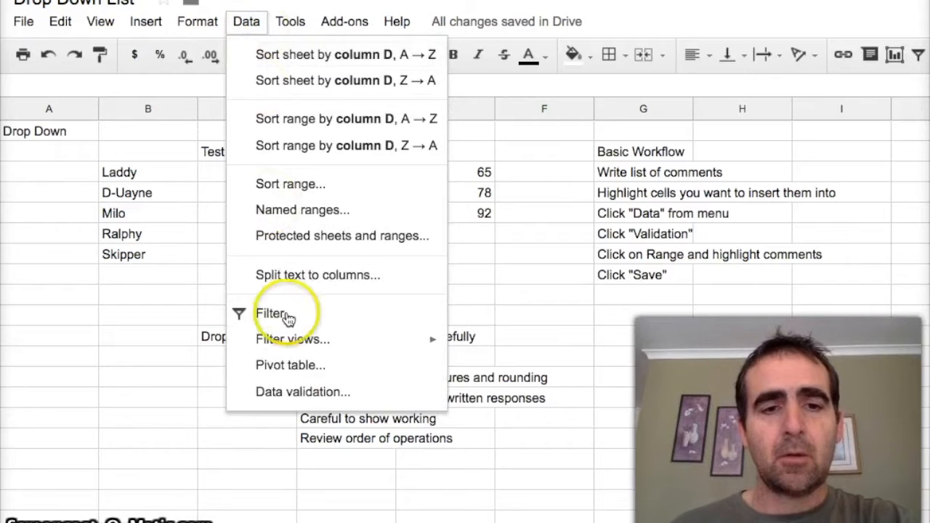
mouse_move(302, 392)
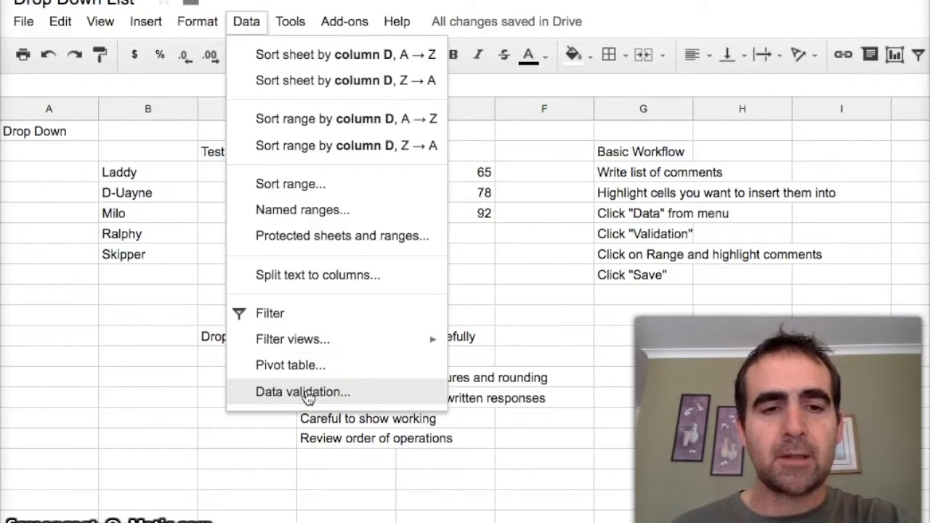
Step: Start a data validation rule on D3:D7 with 'List from a range' as the criteria
left_click(302, 393)
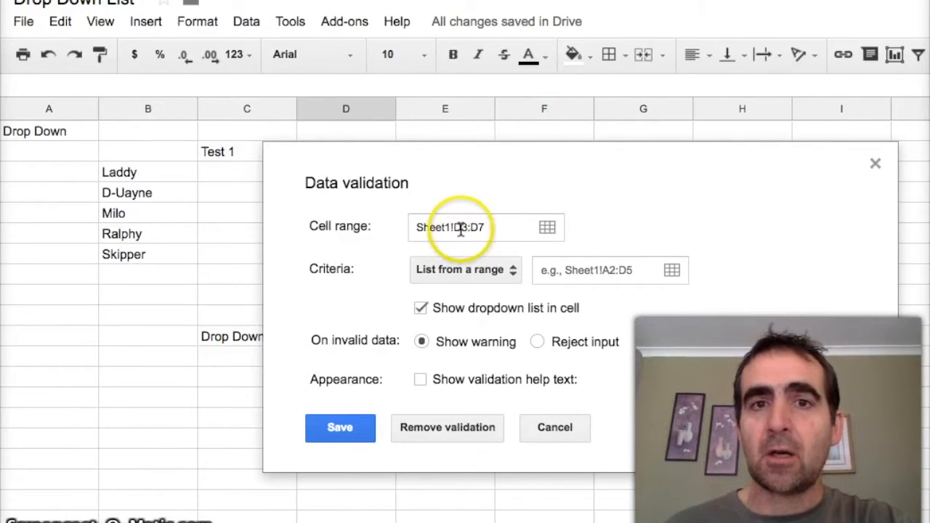
mouse_move(546, 227)
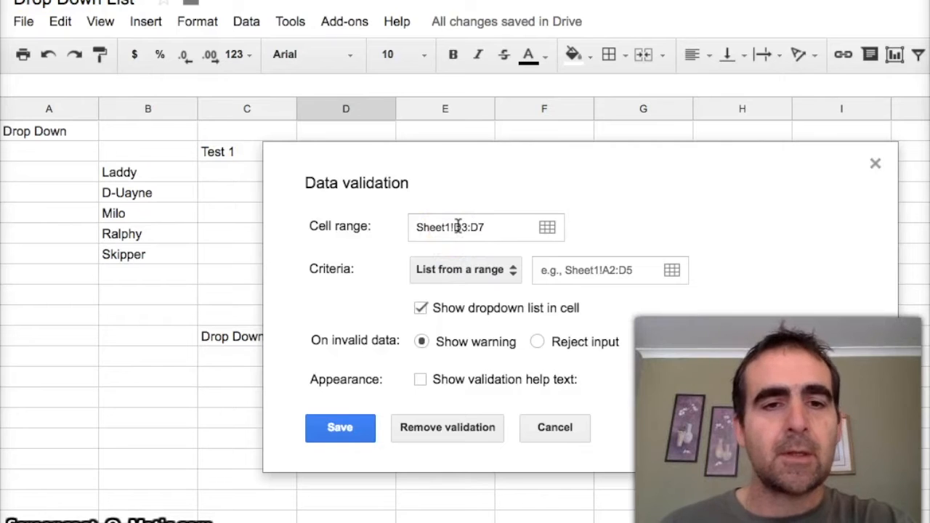
left_click(465, 269)
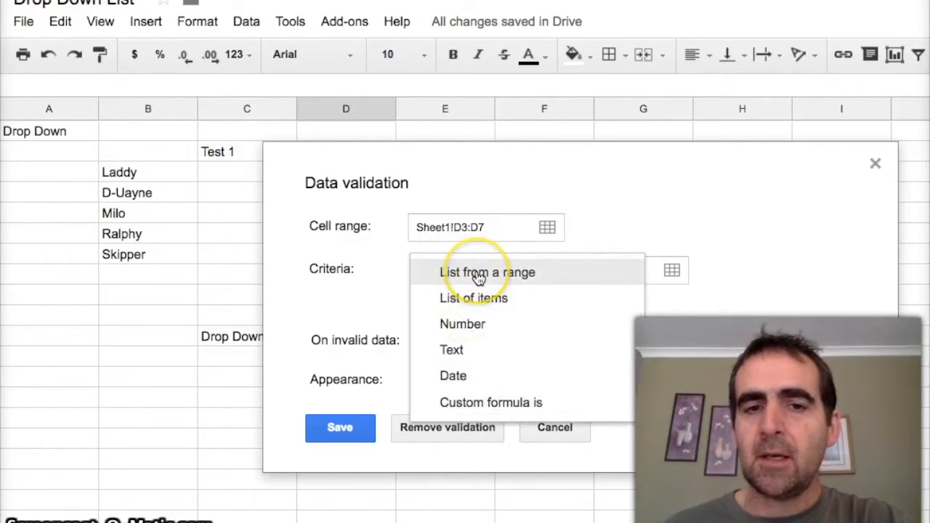
left_click(488, 272)
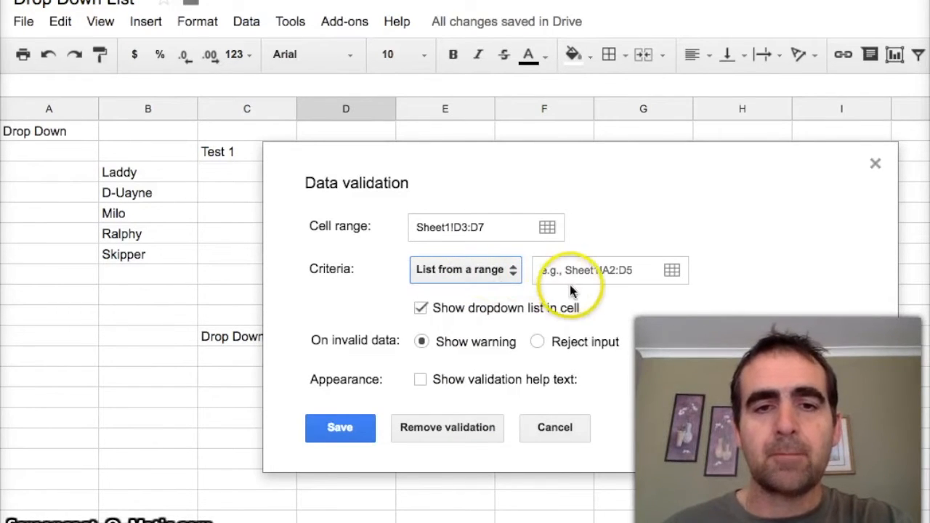
mouse_move(671, 270)
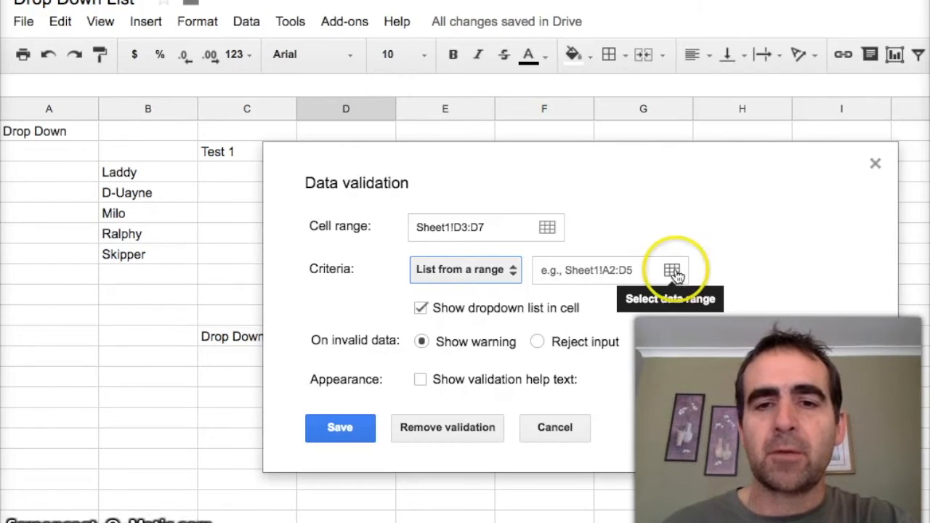
Step: Set D11:D16 as the dropdown's source of preset comments and save the rule
left_click(671, 269)
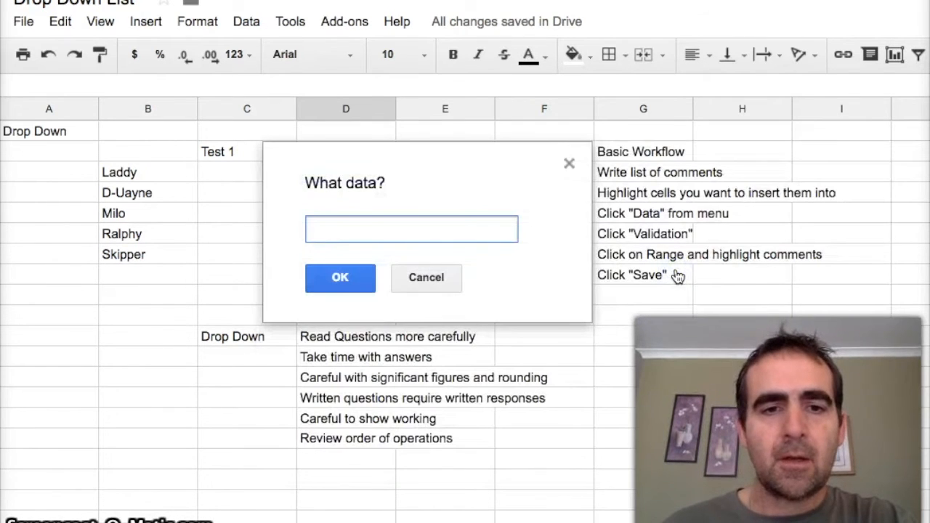
mouse_move(474, 195)
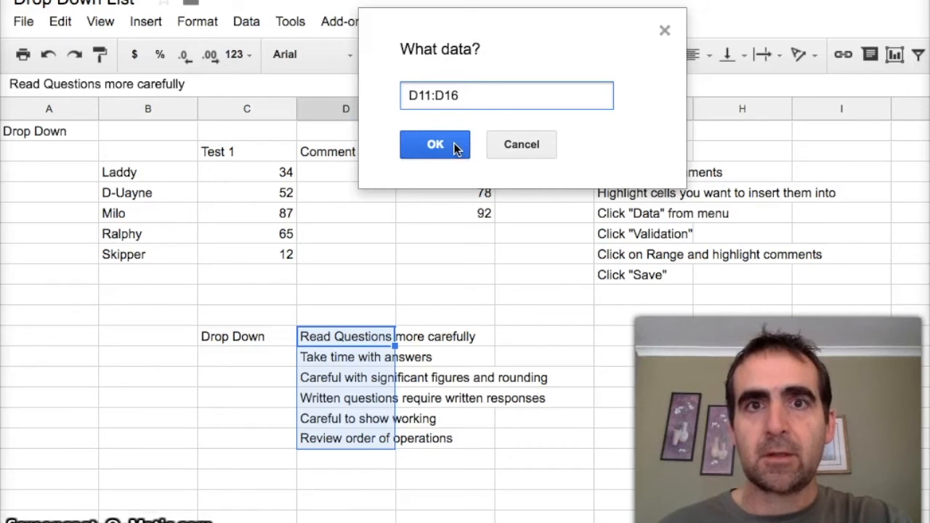
left_click(434, 144)
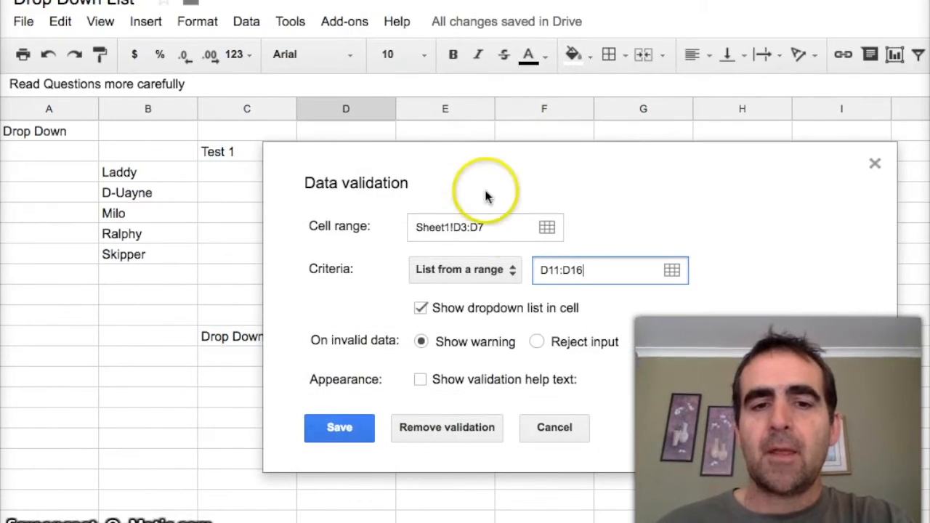
left_click(339, 427)
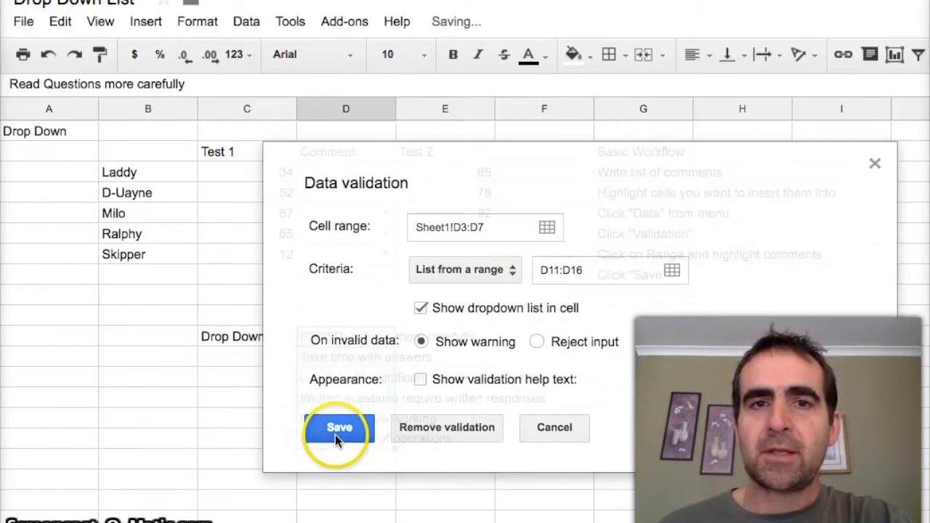
Step: Choose 'Read Questions more carefully' for Laddy and 'Careful with significant figures and rounding' for D-Uayne
left_click(339, 427)
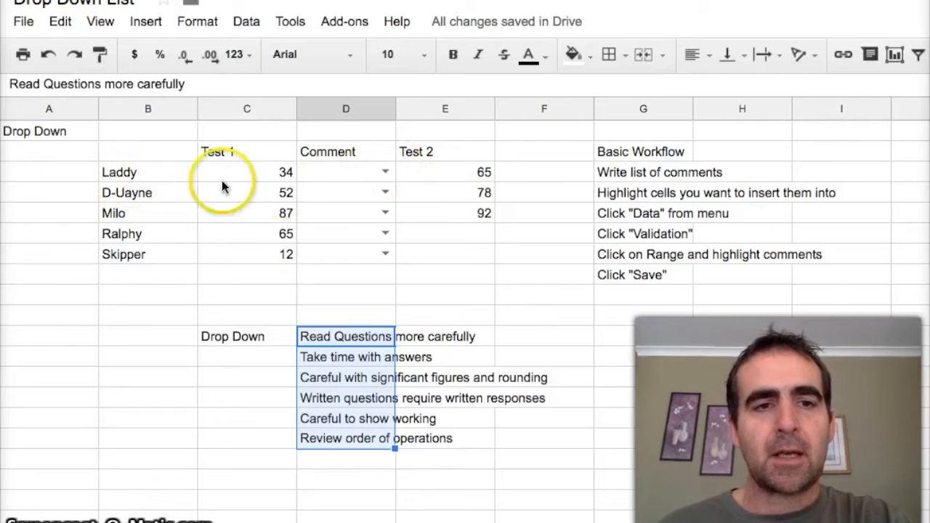
left_click(386, 172)
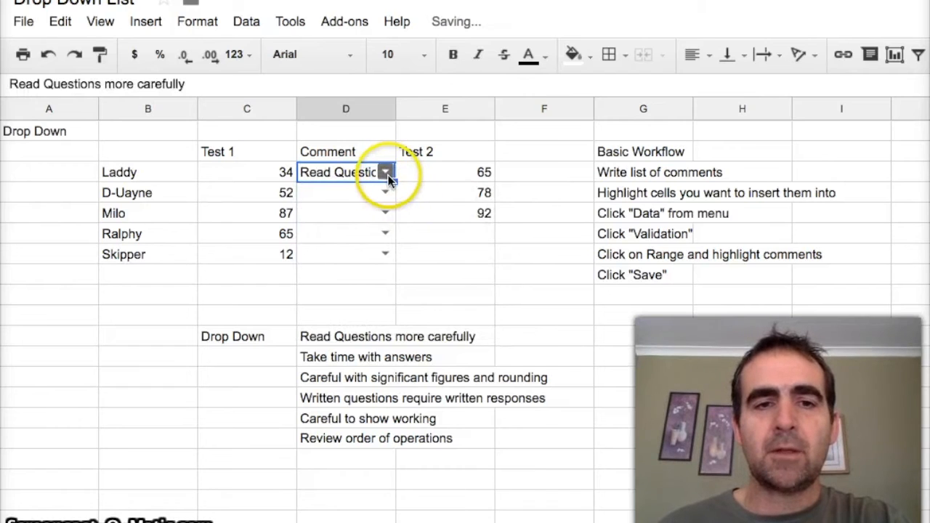
left_click(385, 191)
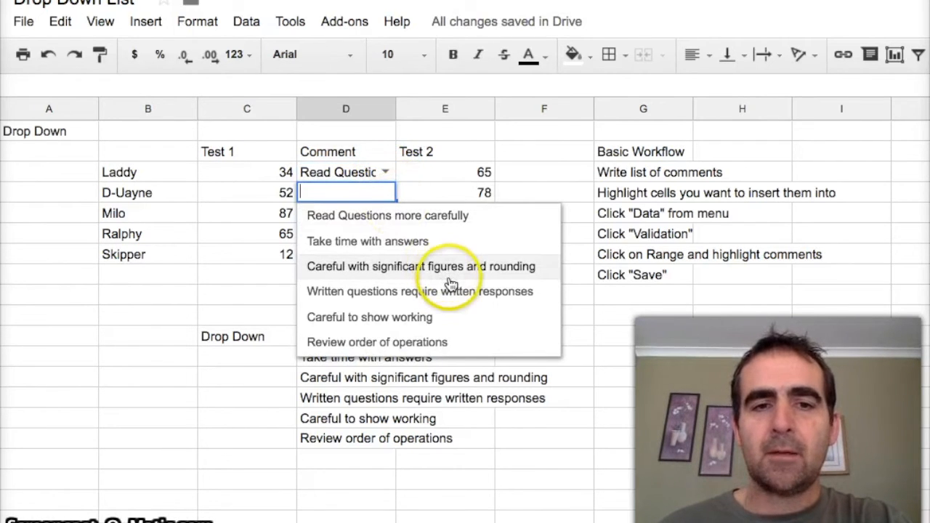
mouse_move(458, 274)
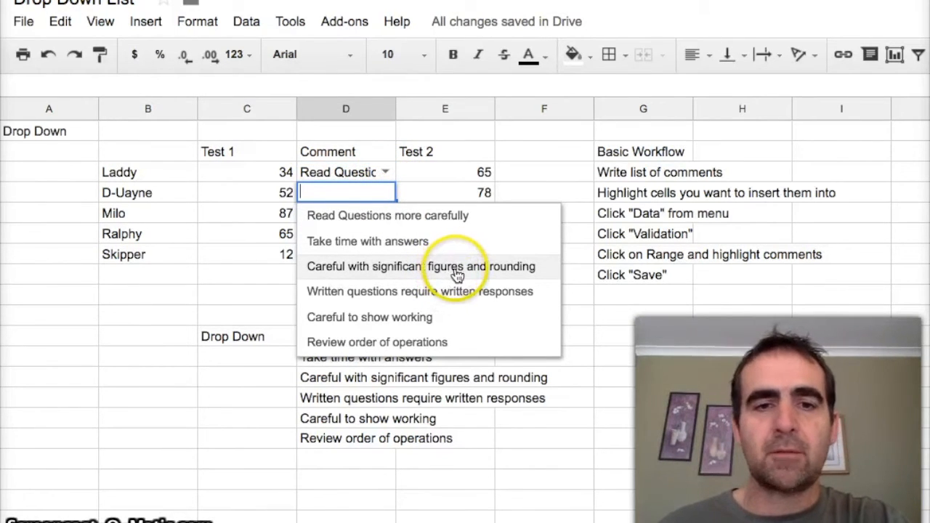
left_click(421, 266)
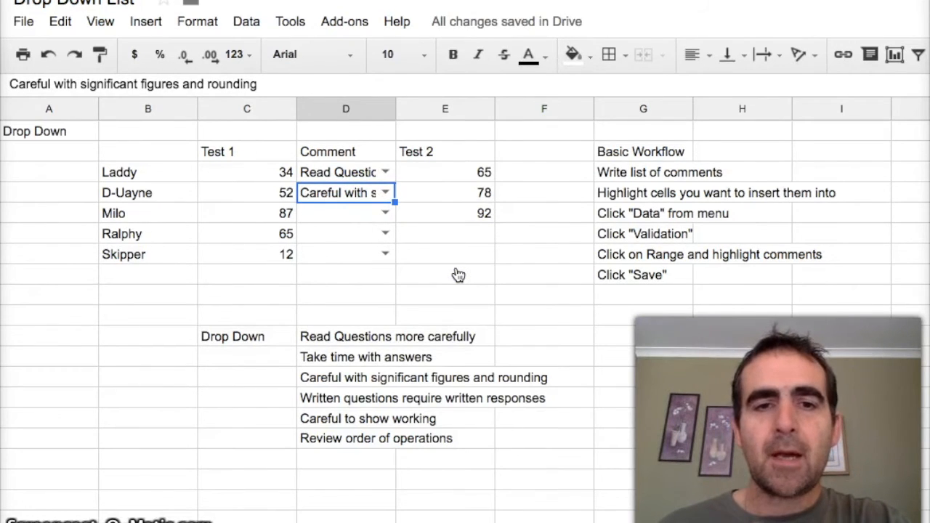
left_click(543, 171)
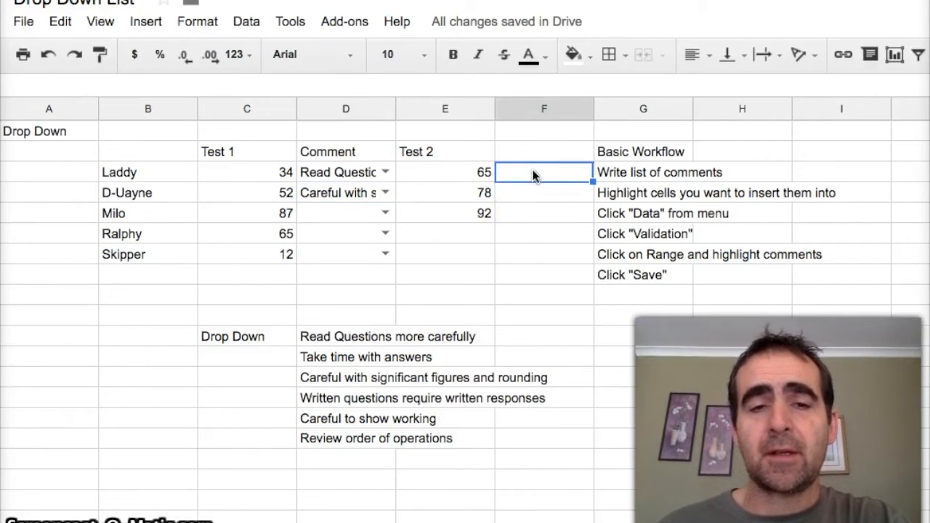
Step: Enter Test 2 scores 65 and 72 for Ralphy and Skipper, then select F3:F7
left_click(445, 233)
type("65")
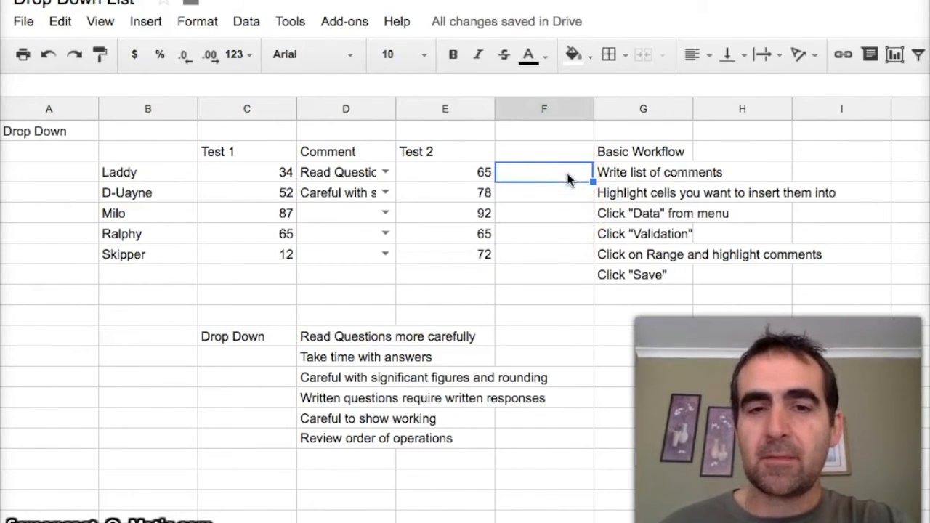
left_click_drag(543, 171, 543, 254)
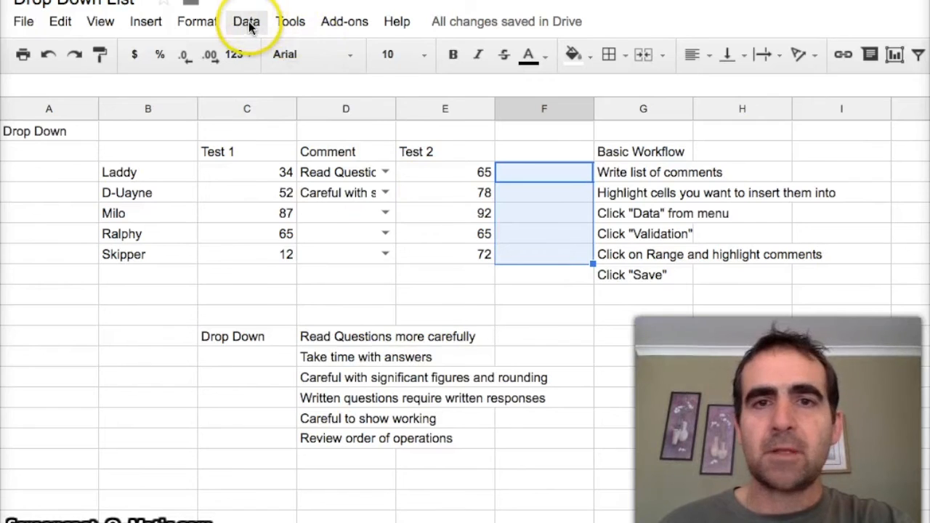
Step: Add a data validation rule on F3:F7 listing the preset comments from D11:D16 and save it
left_click(246, 22)
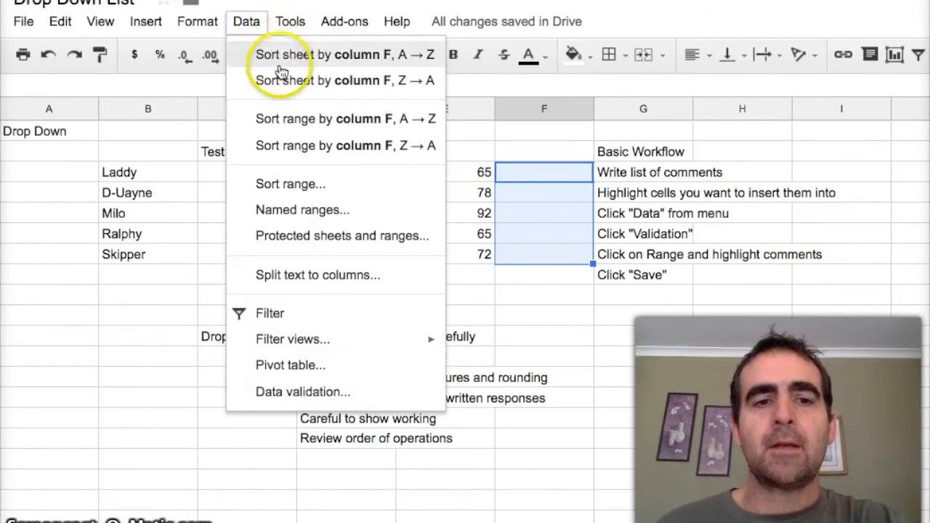
mouse_move(319, 398)
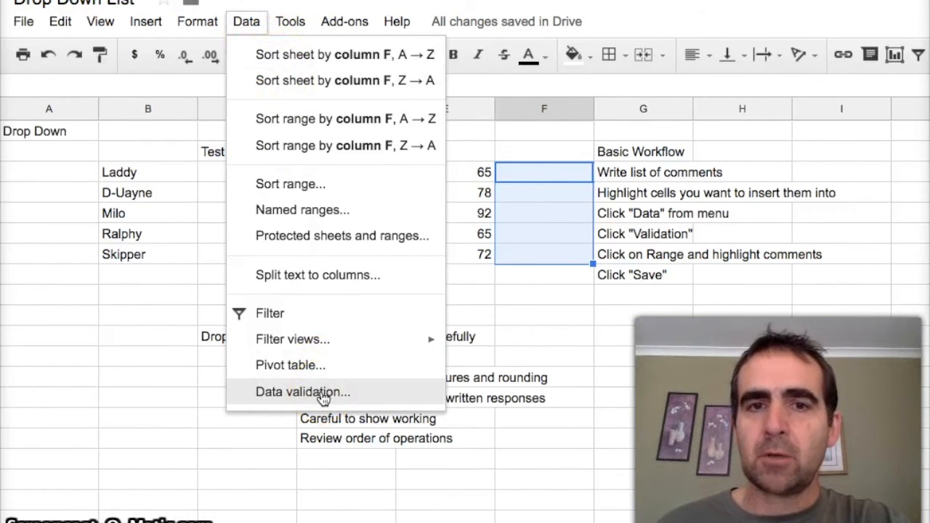
left_click(302, 393)
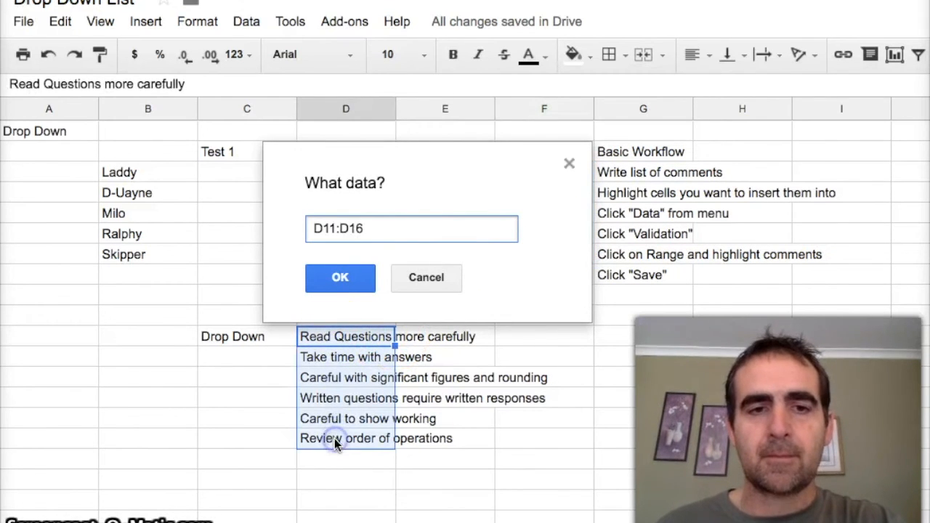
left_click(339, 277)
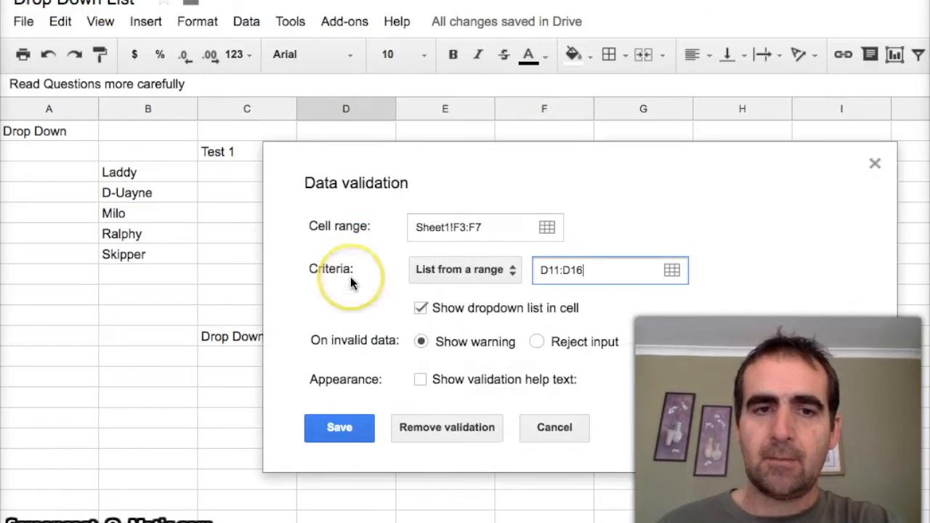
mouse_move(349, 389)
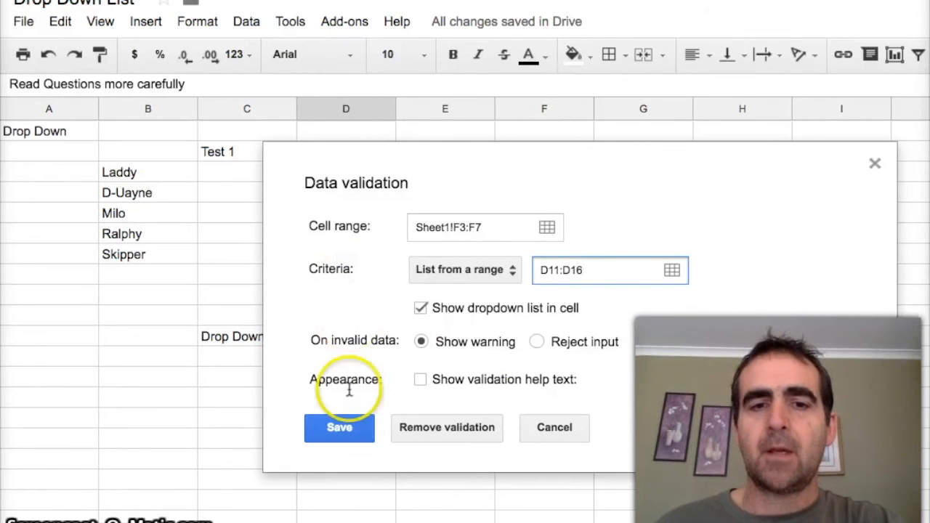
left_click(339, 427)
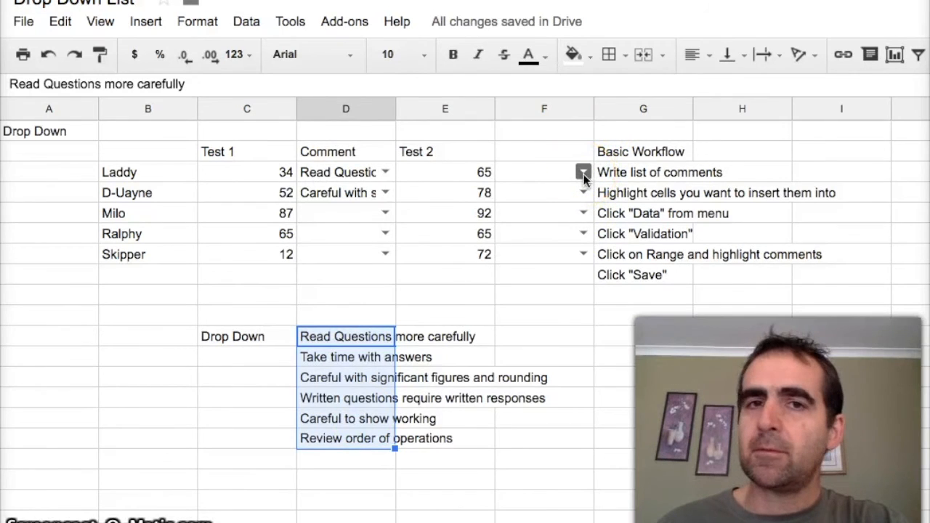
Step: Choose 'Careful to show working' for Laddy and Milo and 'Careful with significant figures and rounding' for D-Uayne
left_click(584, 171)
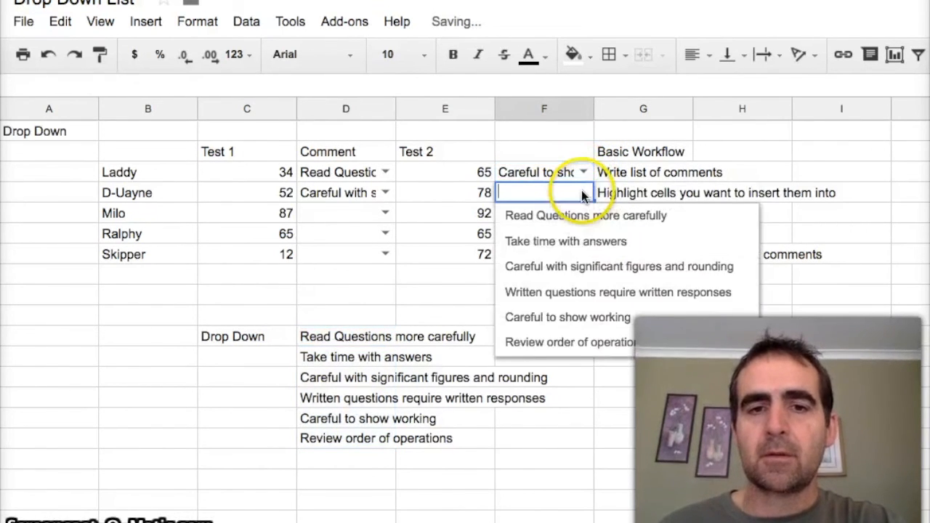
left_click(619, 268)
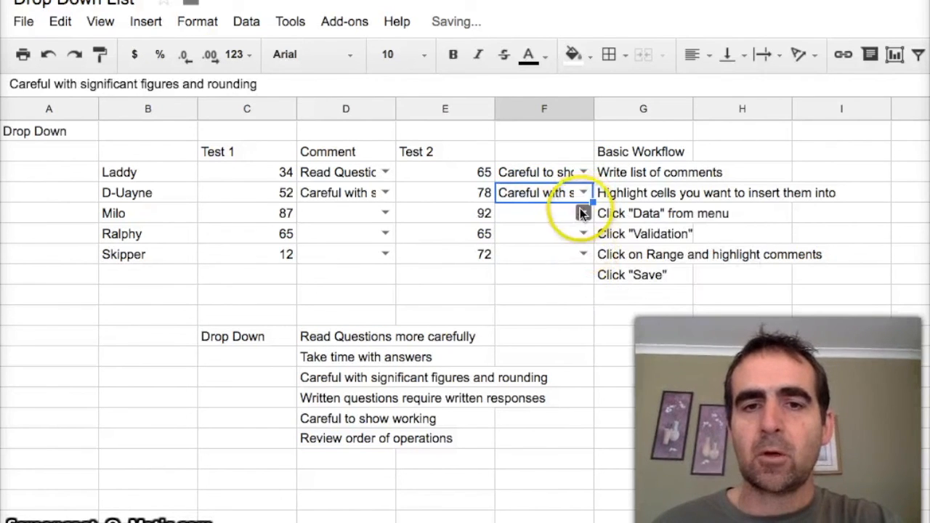
left_click(544, 213)
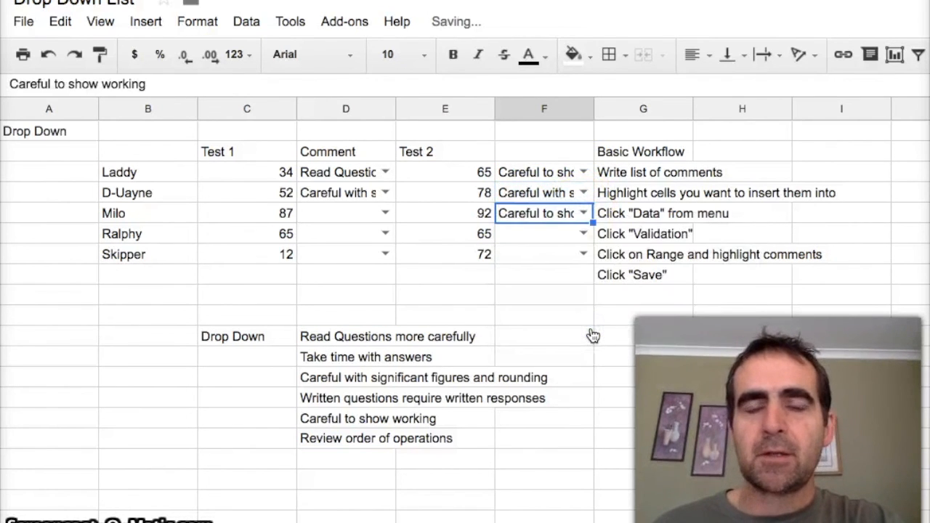